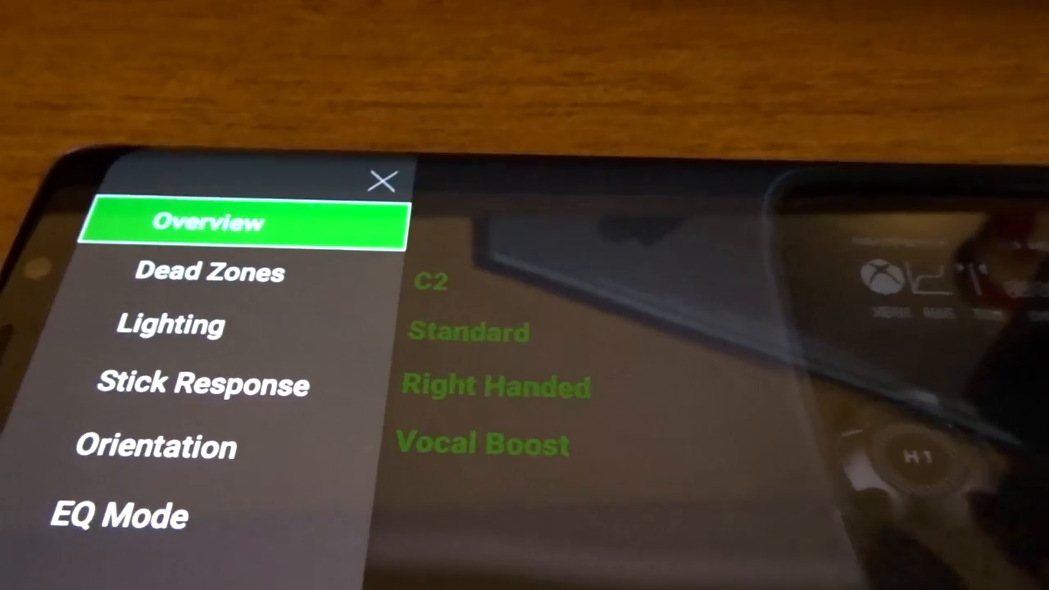
- View the Dead Zones page for the L and R throttle levers, then bring up the settings page list
click(210, 273)
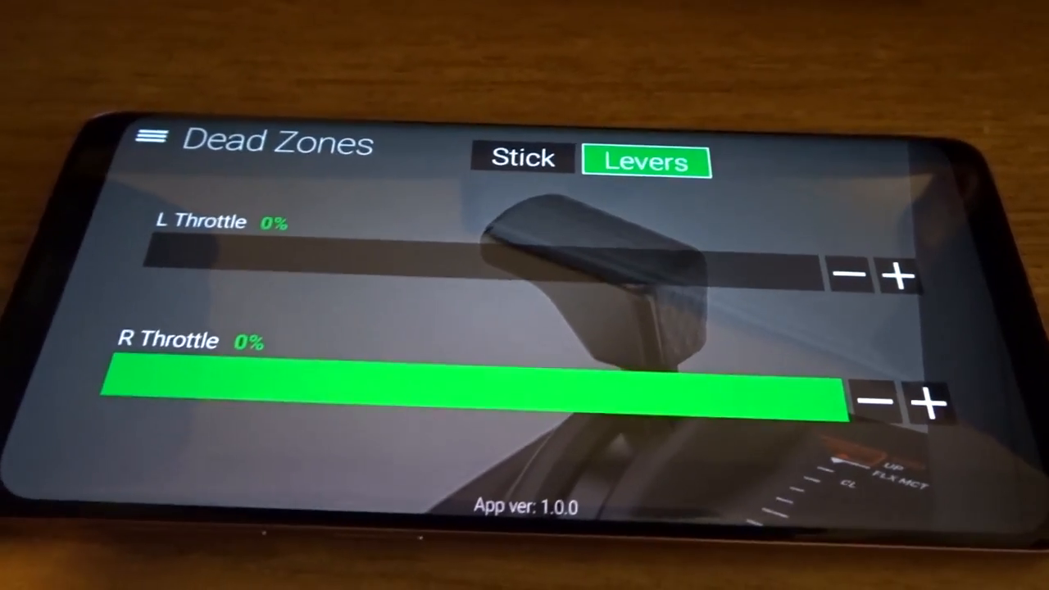
click(524, 158)
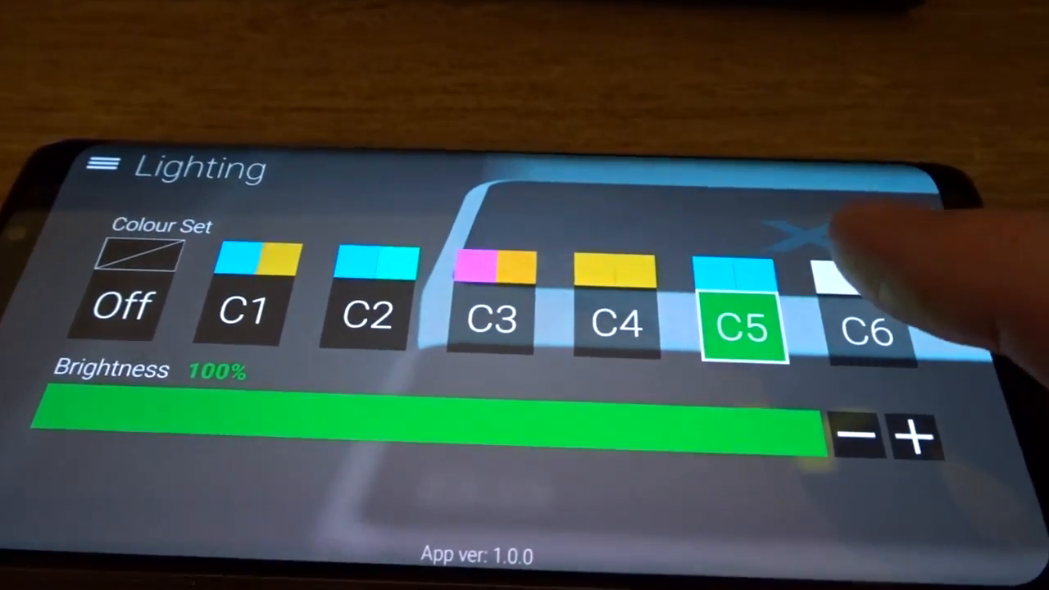
- Review the next flight stick settings page from the side menu
click(868, 332)
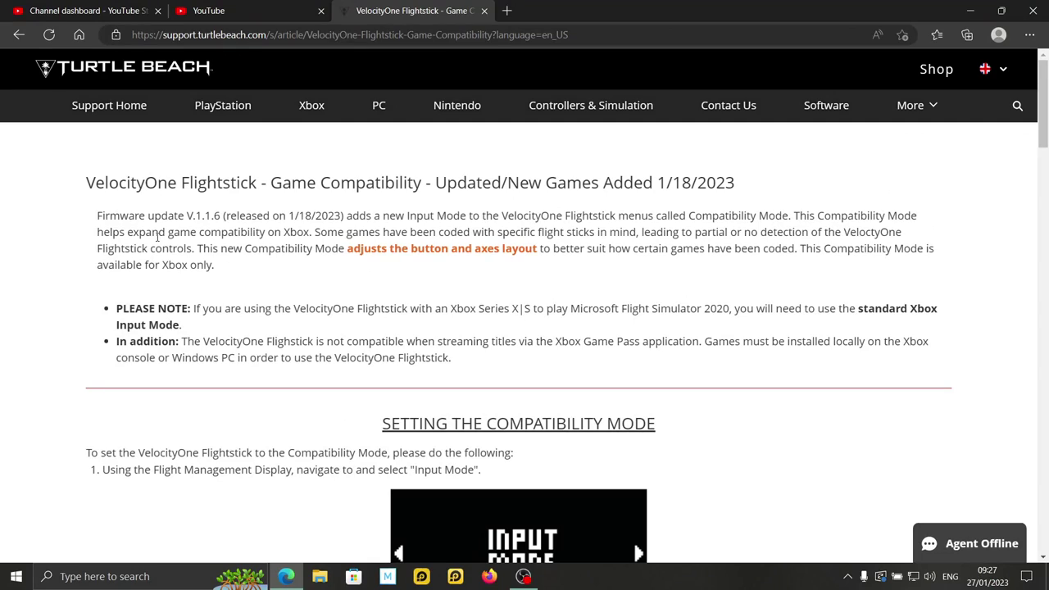
mouse_move(308, 189)
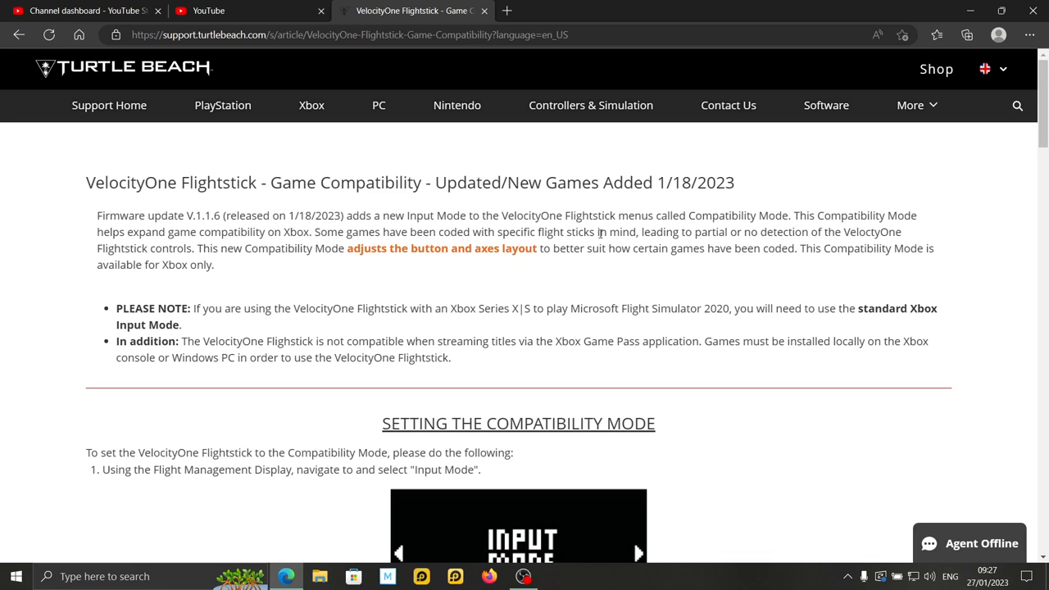
mouse_move(351, 282)
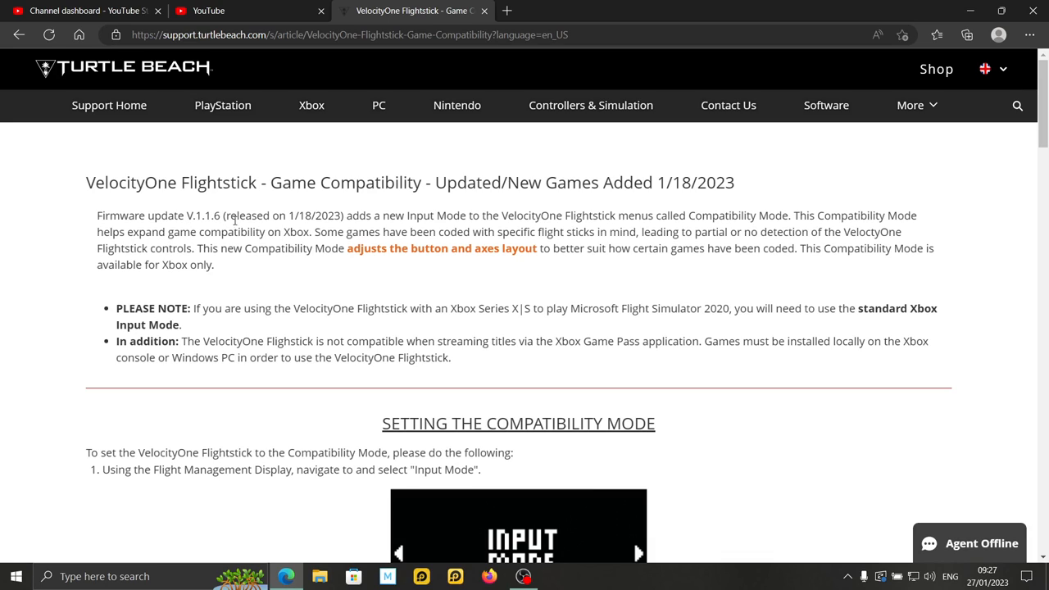
mouse_move(305, 225)
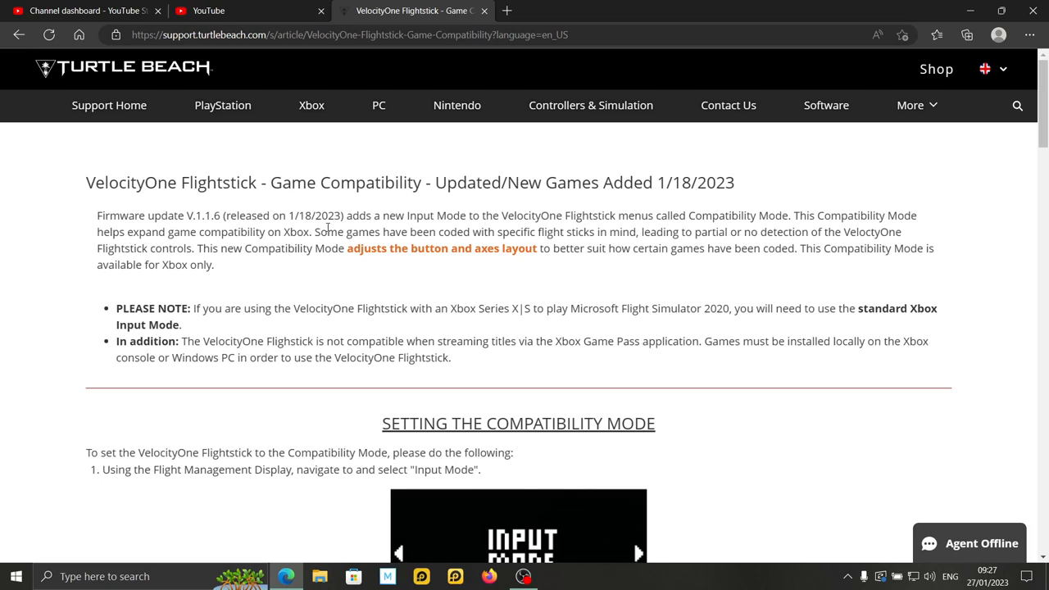
mouse_move(483, 308)
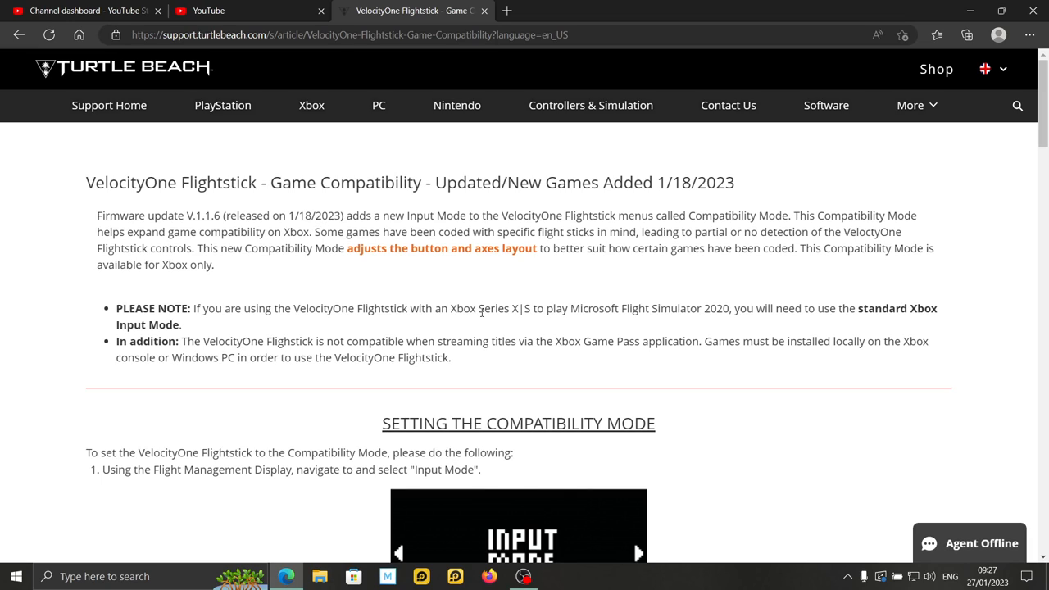
mouse_move(522, 302)
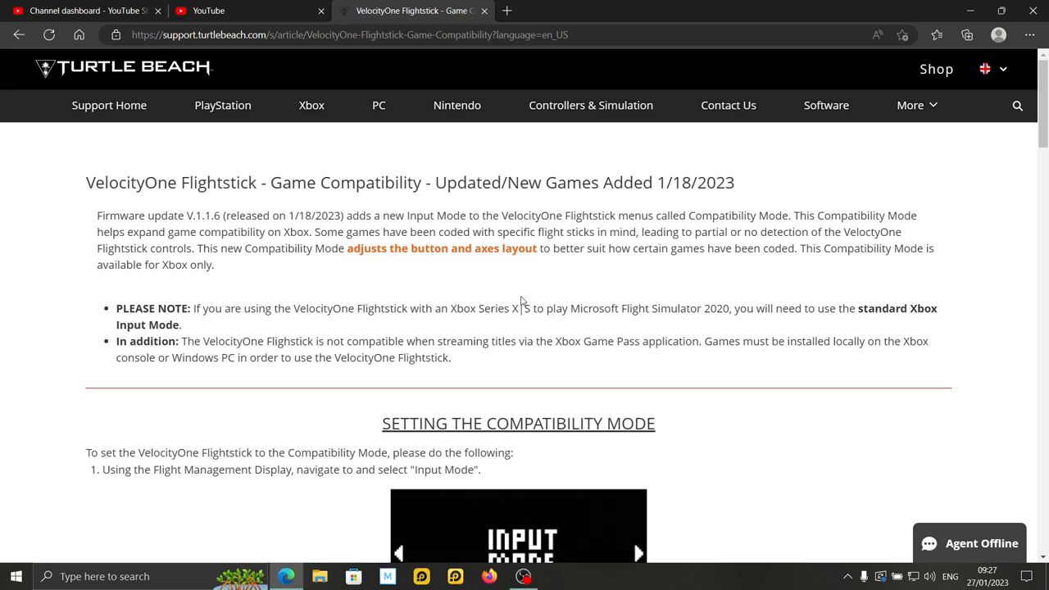
mouse_move(695, 326)
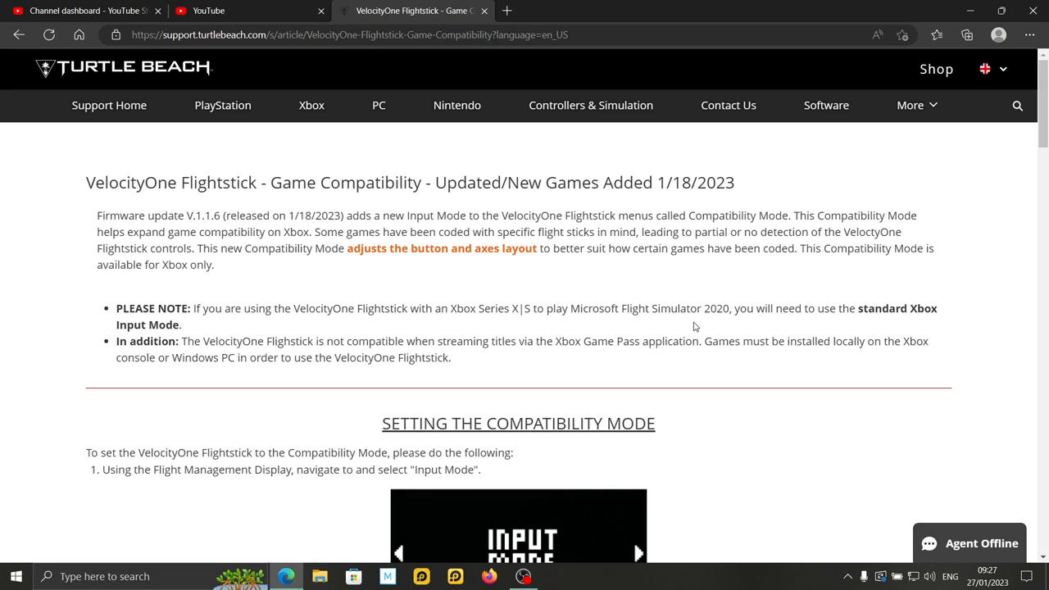
scroll(down, 3)
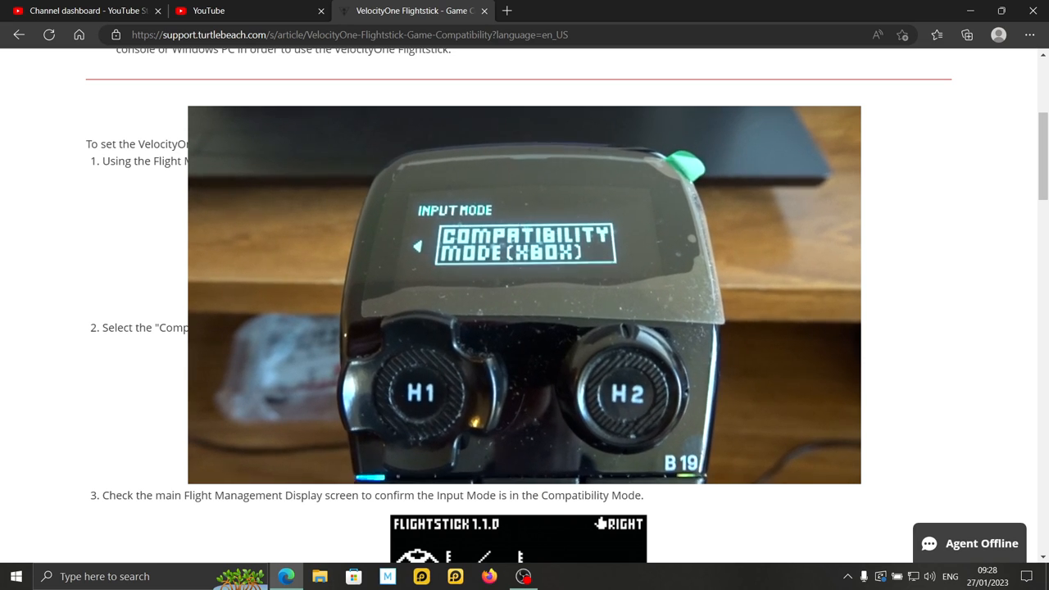
scroll(up, 3)
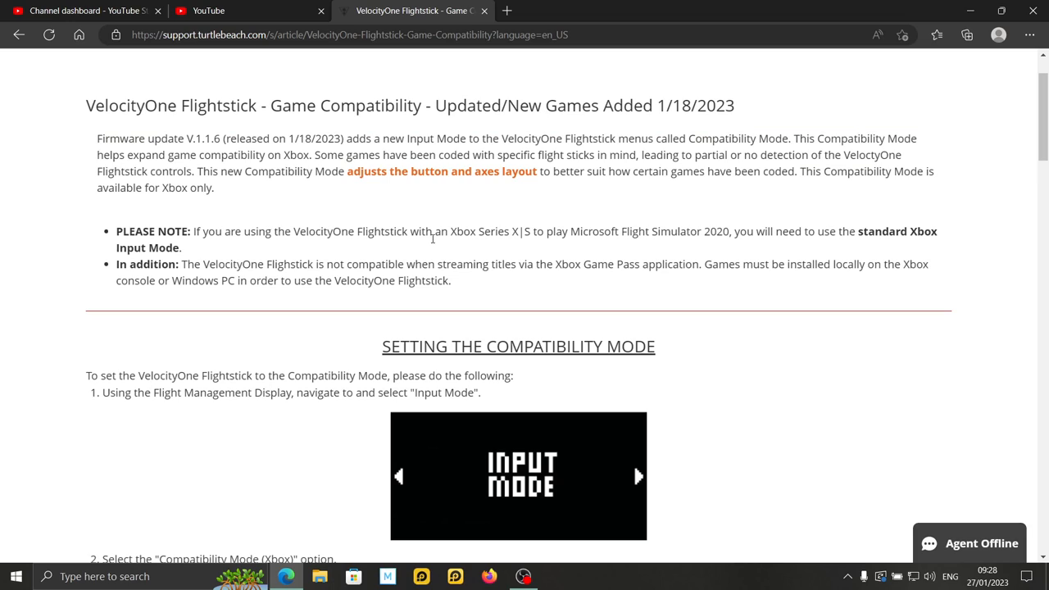
mouse_move(530, 238)
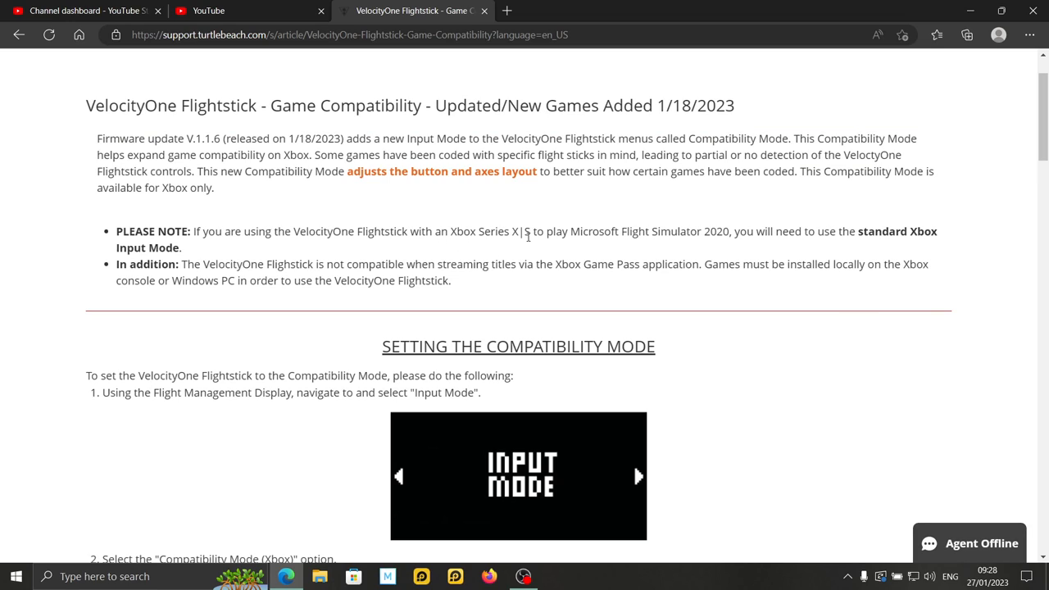
mouse_move(656, 237)
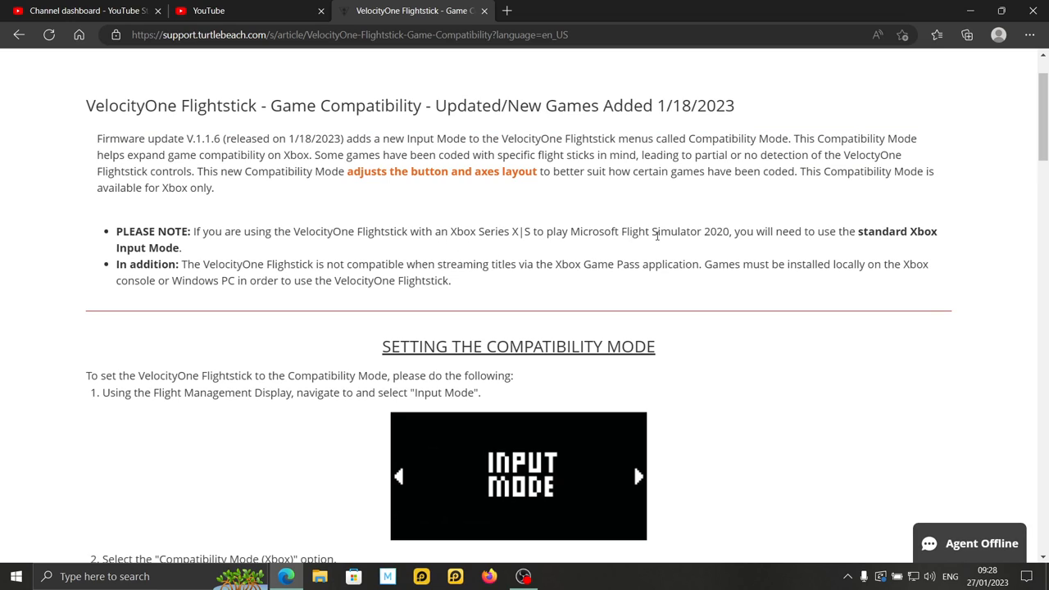
mouse_move(738, 232)
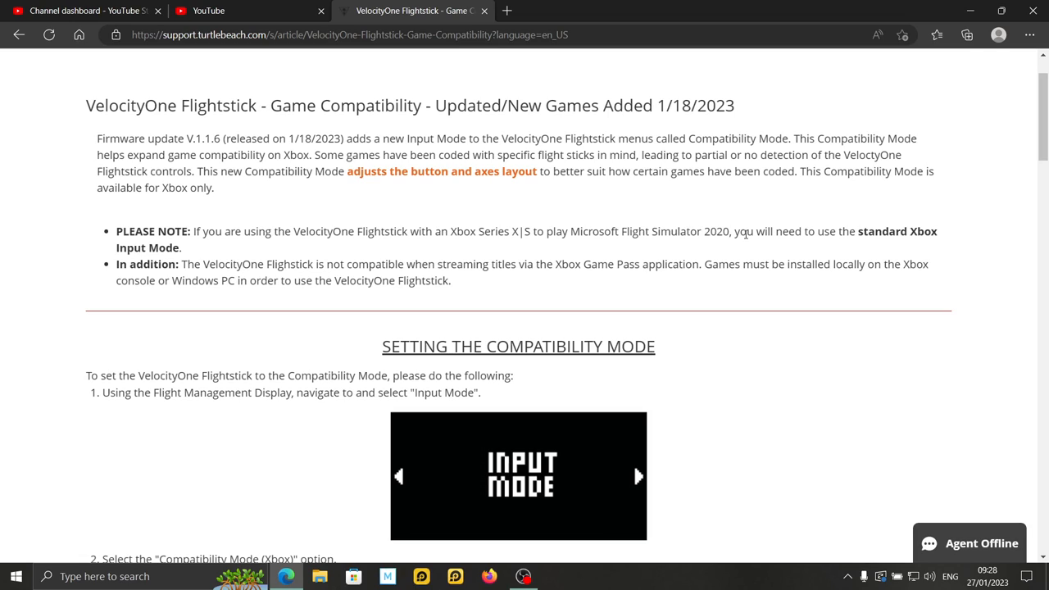
mouse_move(836, 239)
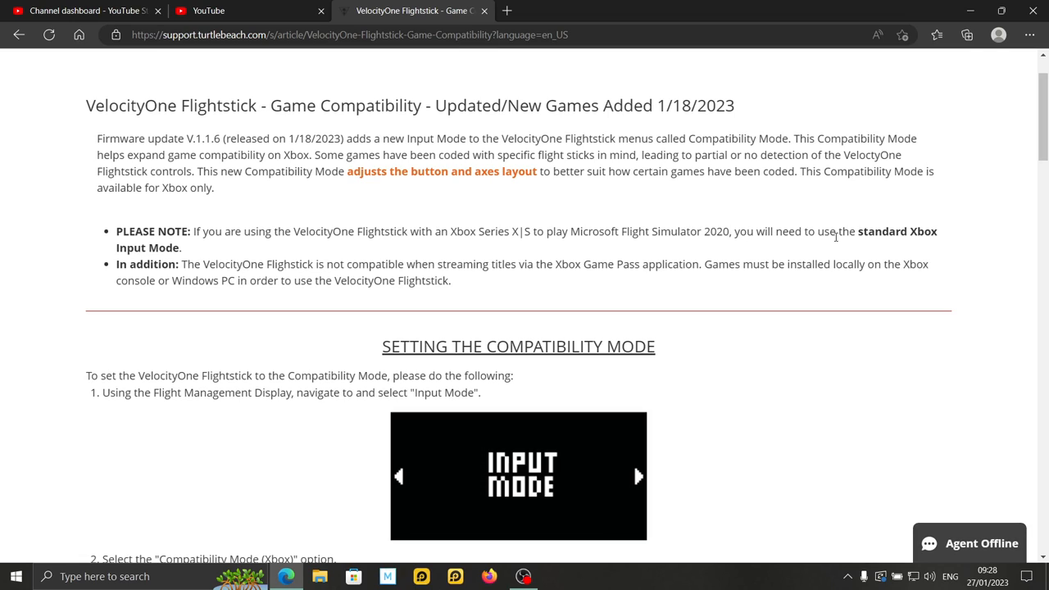
mouse_move(645, 335)
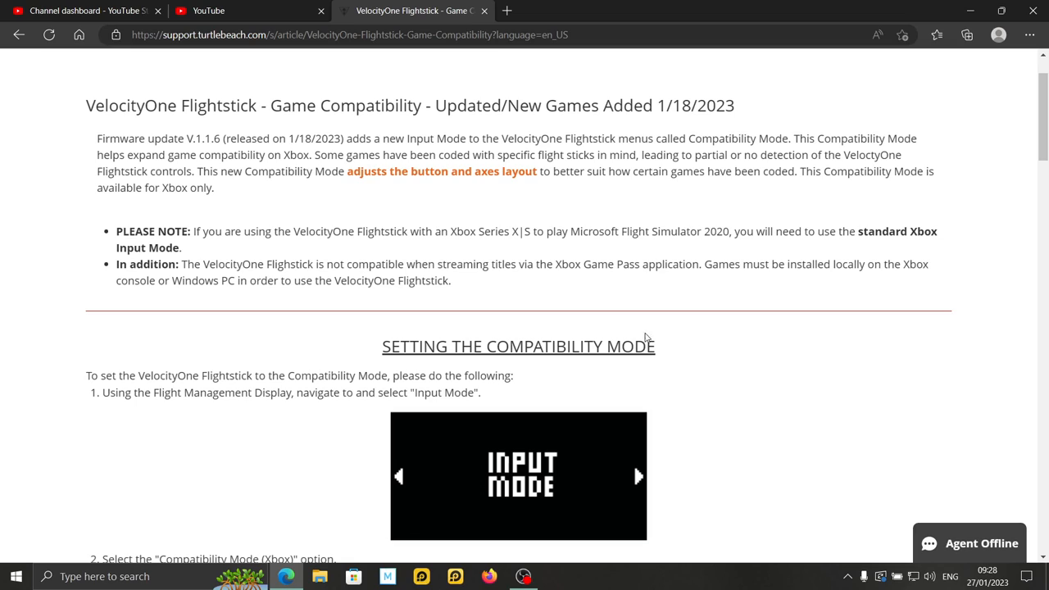
mouse_move(564, 252)
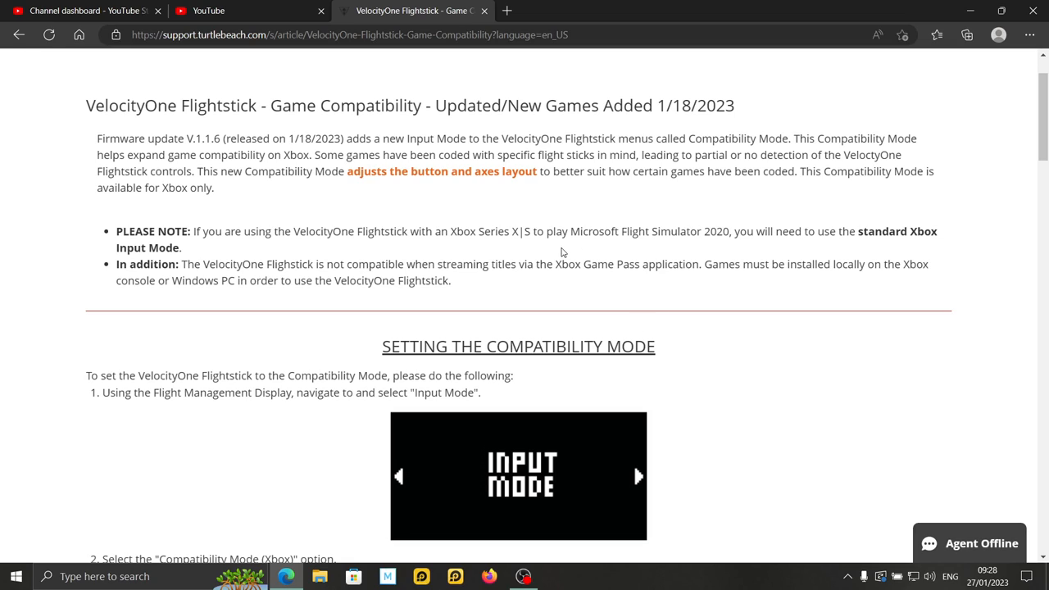
mouse_move(542, 246)
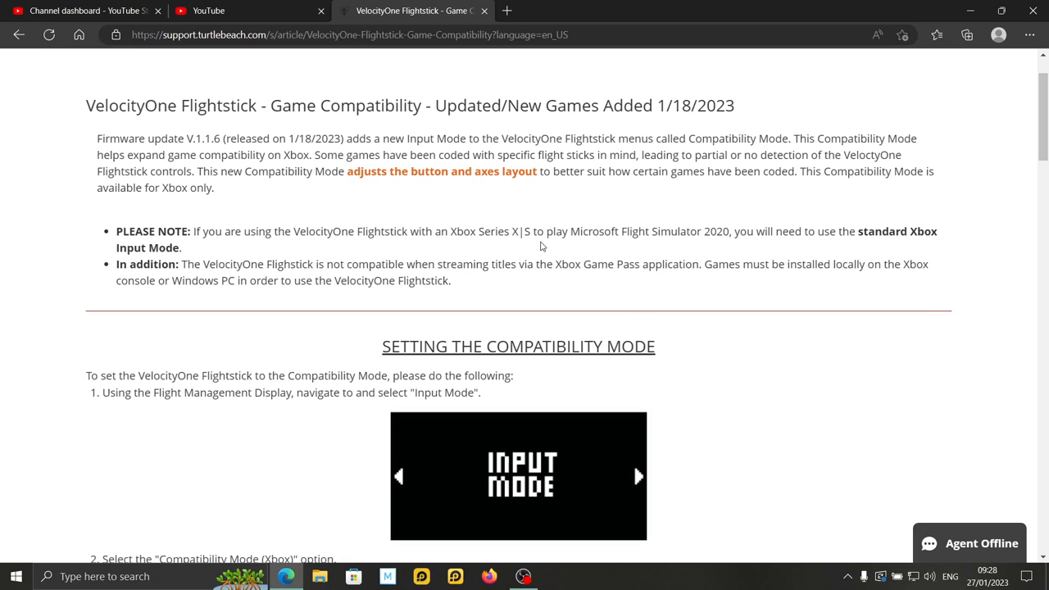
mouse_move(901, 250)
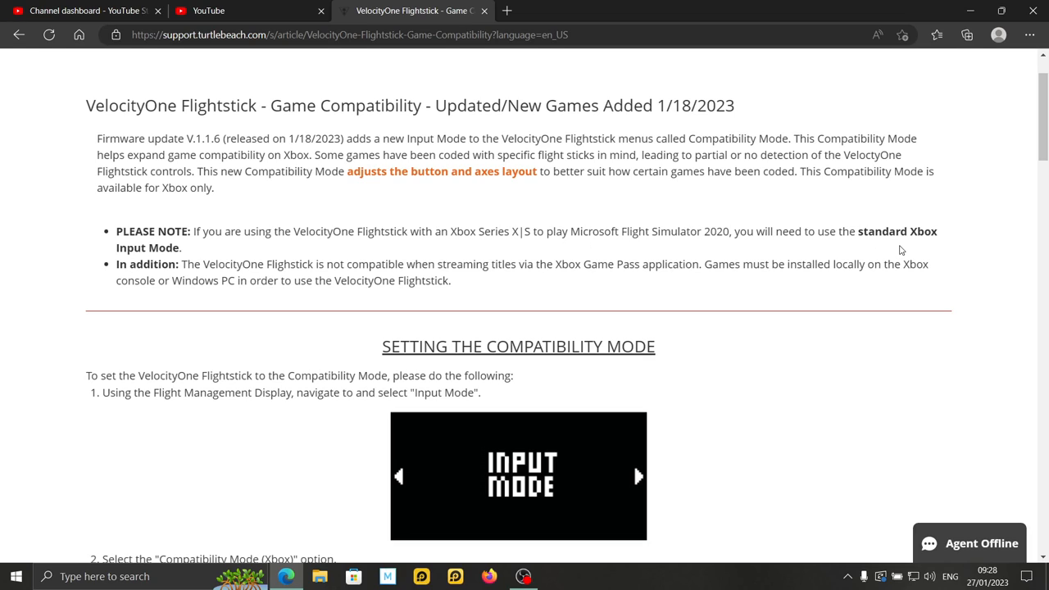
mouse_move(565, 211)
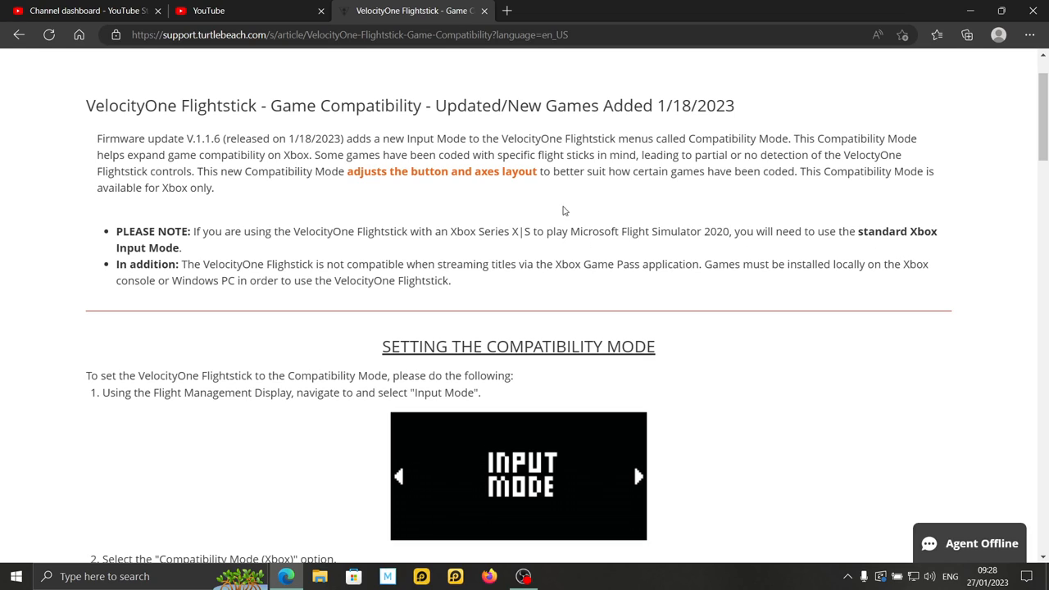
mouse_move(570, 188)
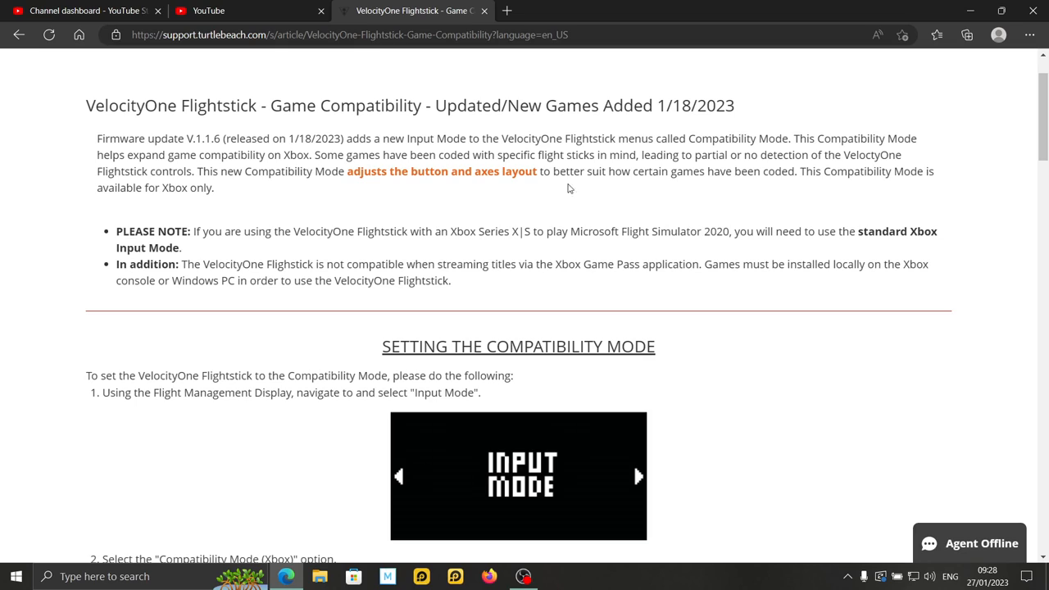
mouse_move(228, 161)
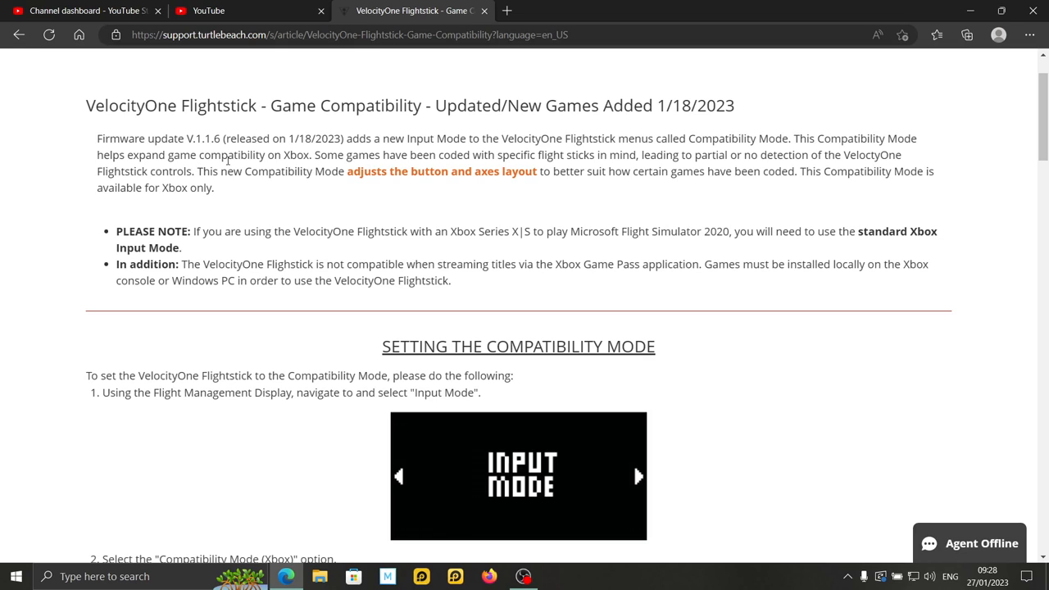
mouse_move(389, 179)
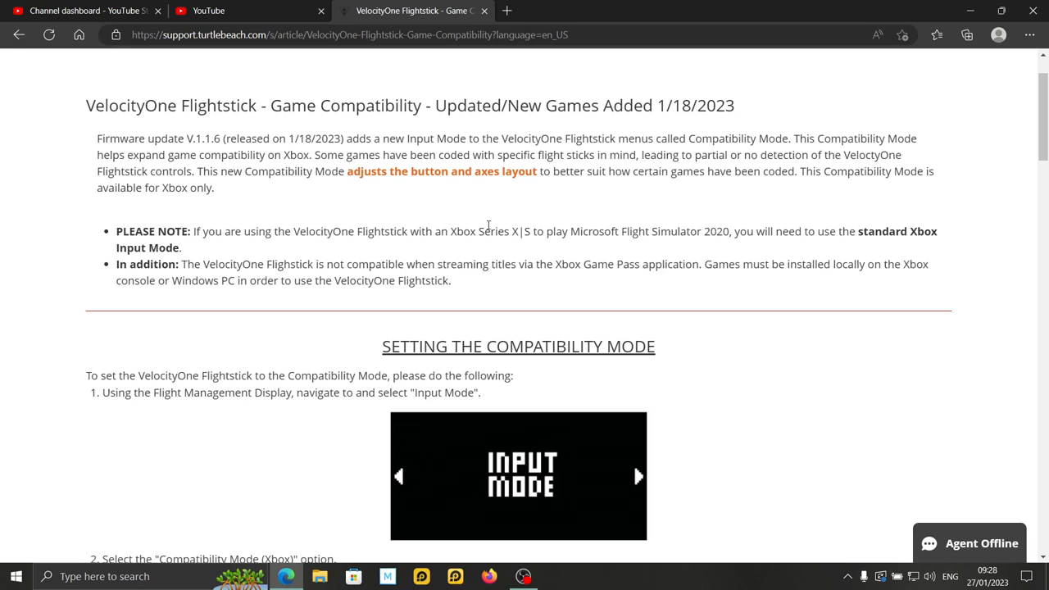
mouse_move(583, 223)
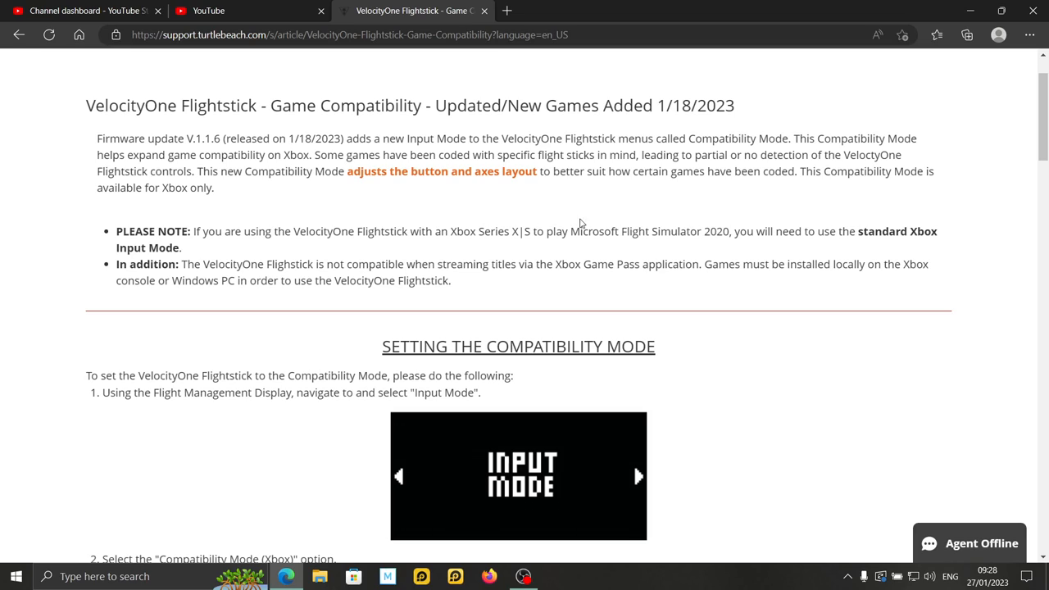
mouse_move(666, 211)
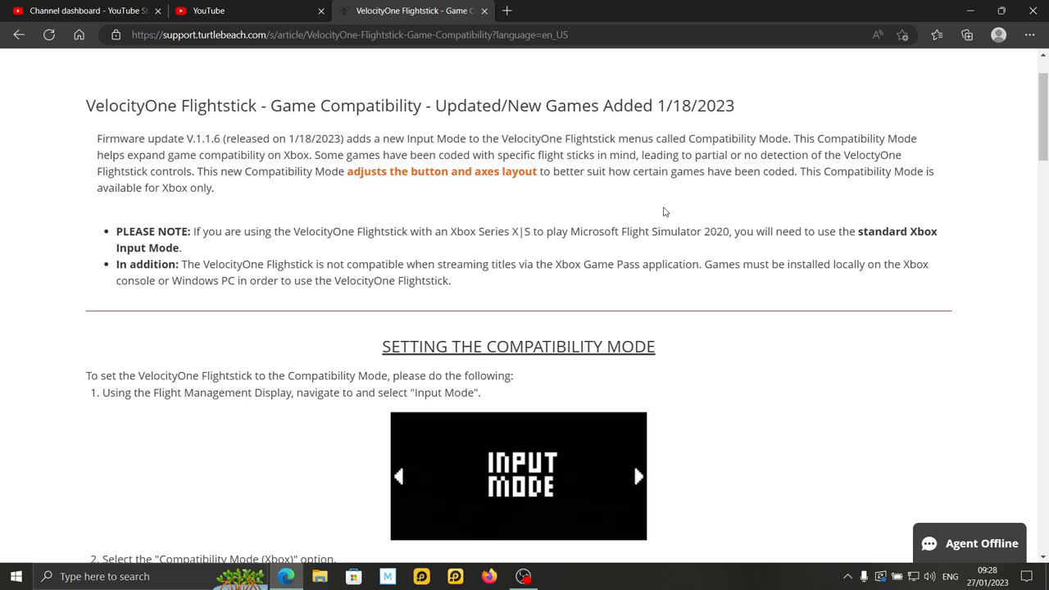
mouse_move(627, 212)
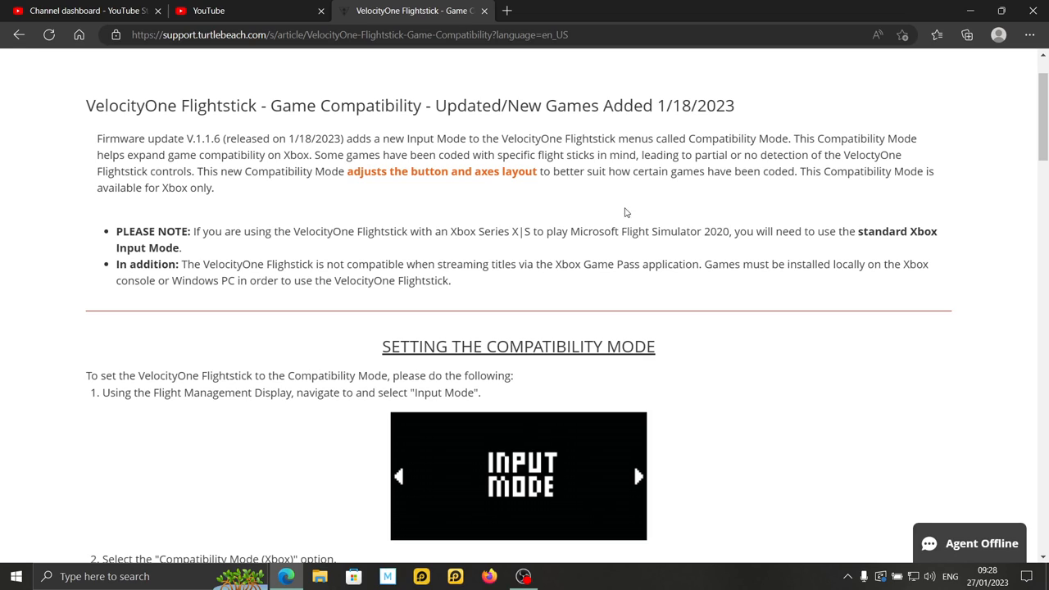
mouse_move(543, 214)
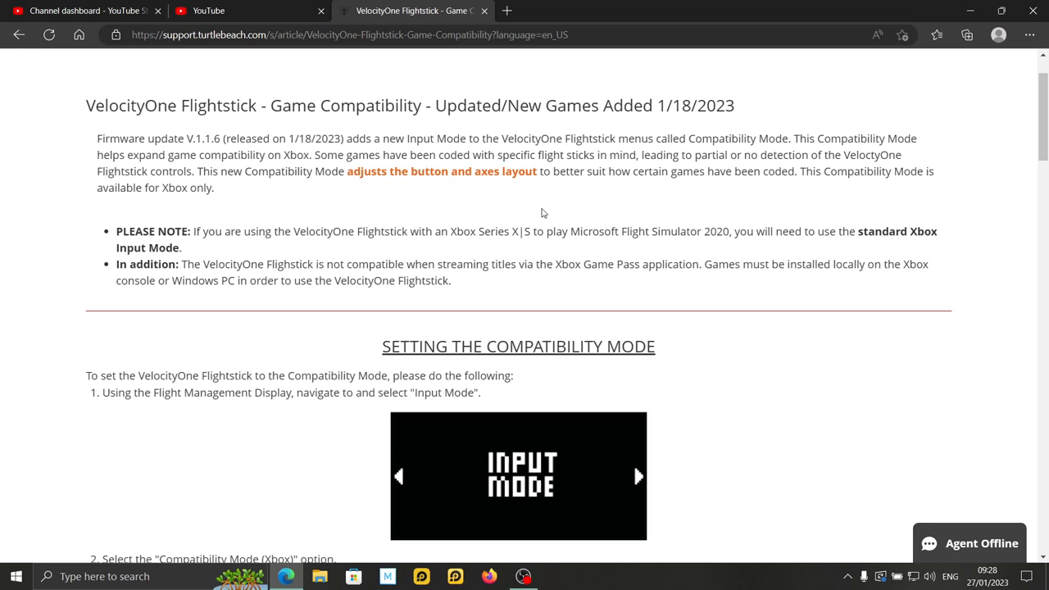
scroll(down, 3)
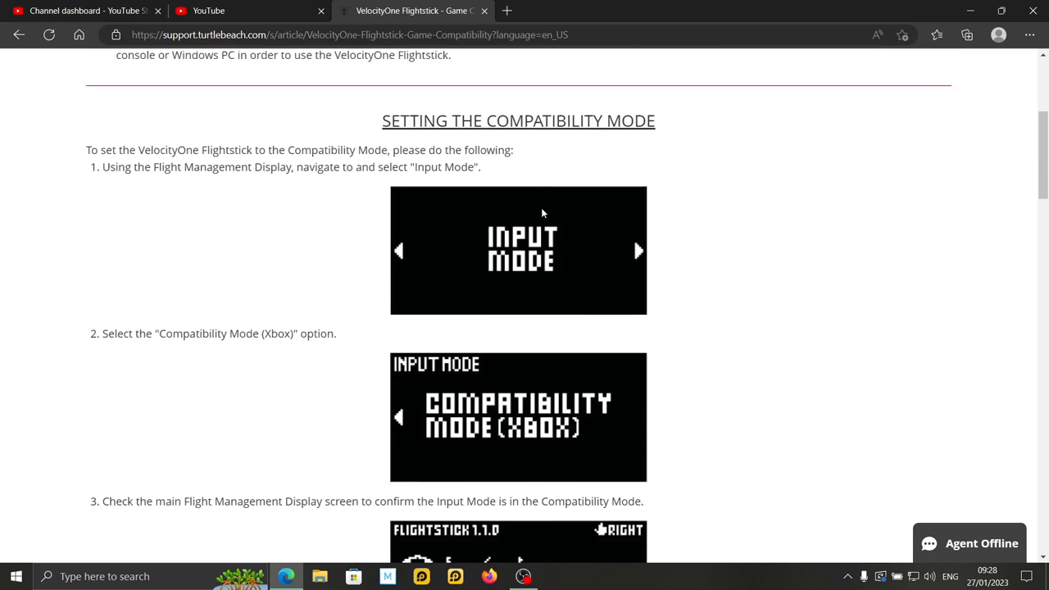
scroll(down, 3)
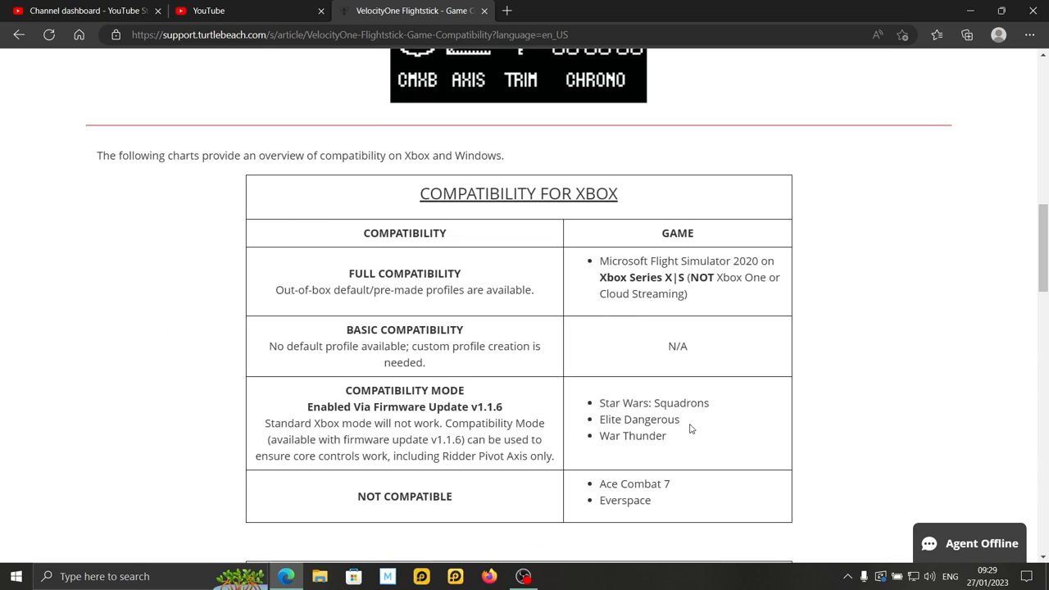
mouse_move(535, 368)
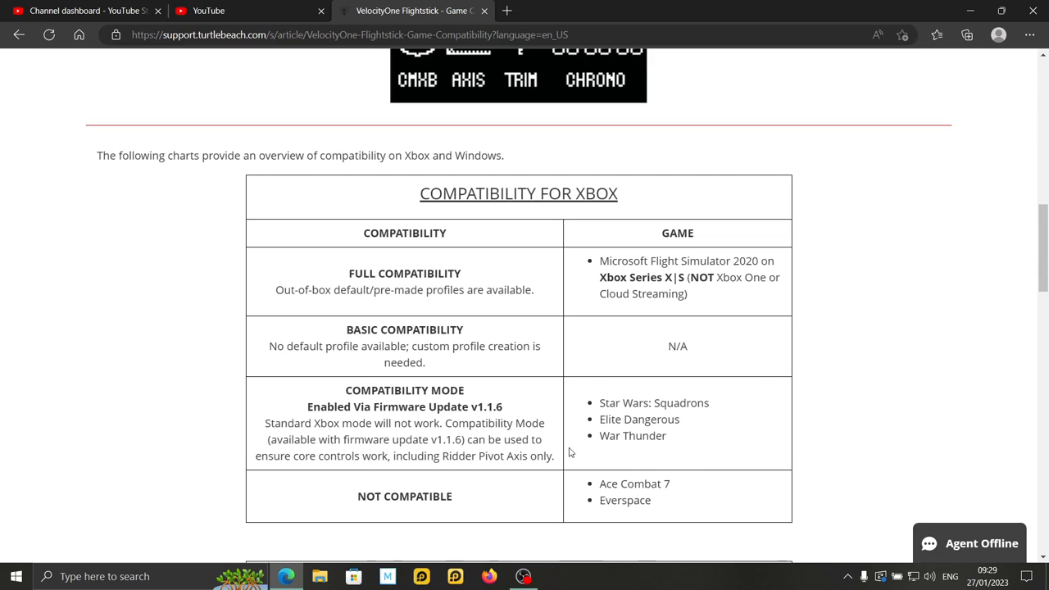
mouse_move(708, 410)
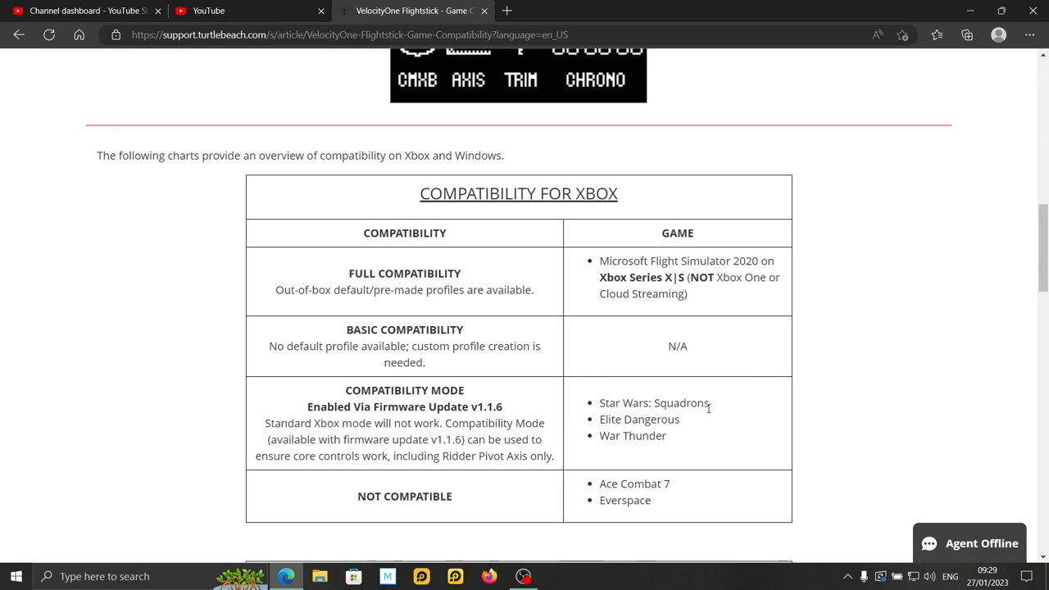
mouse_move(713, 408)
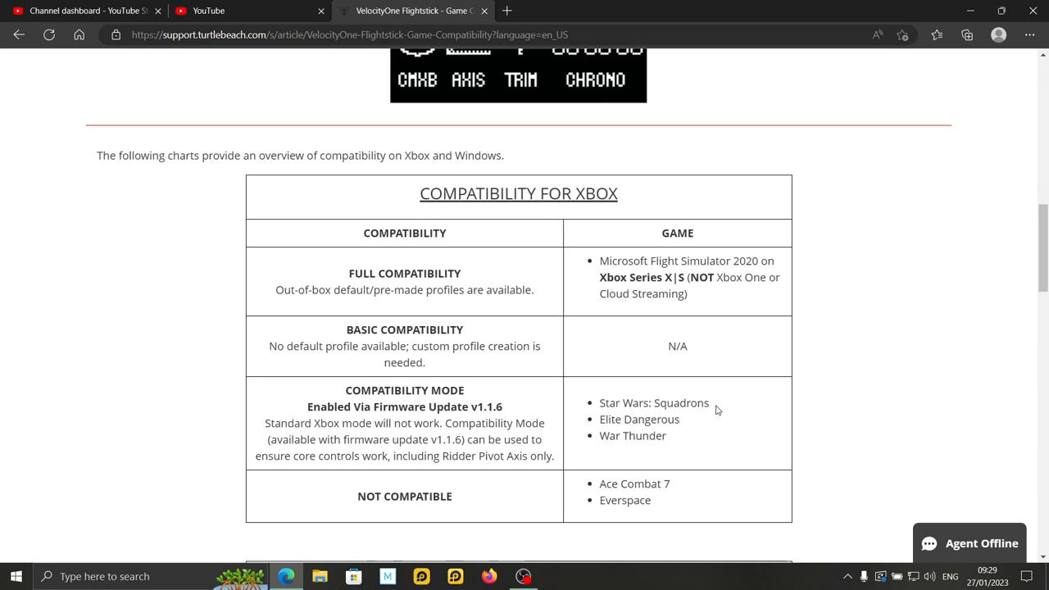
scroll(down, 3)
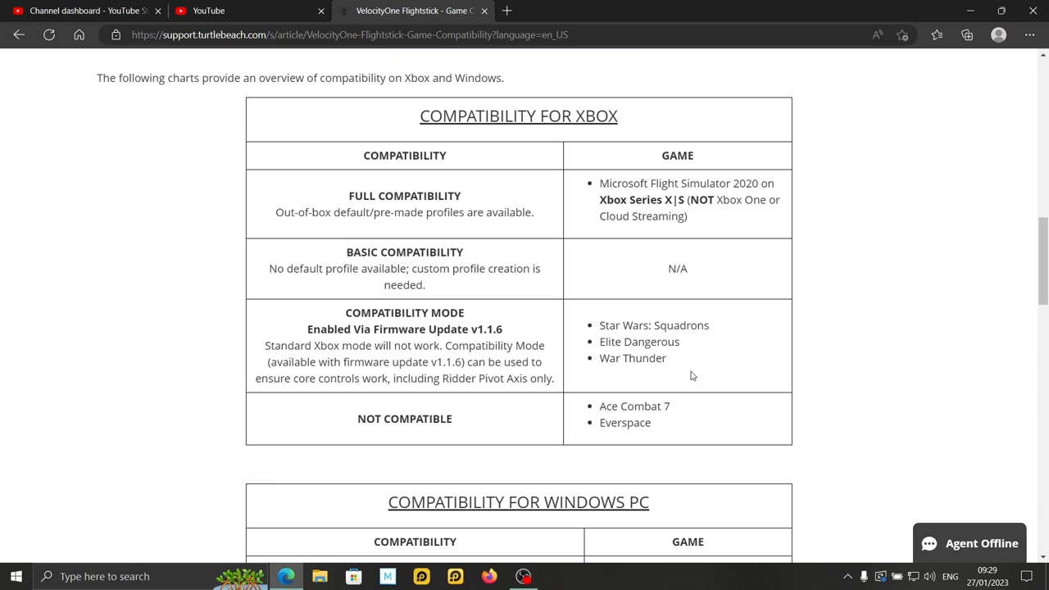
mouse_move(697, 369)
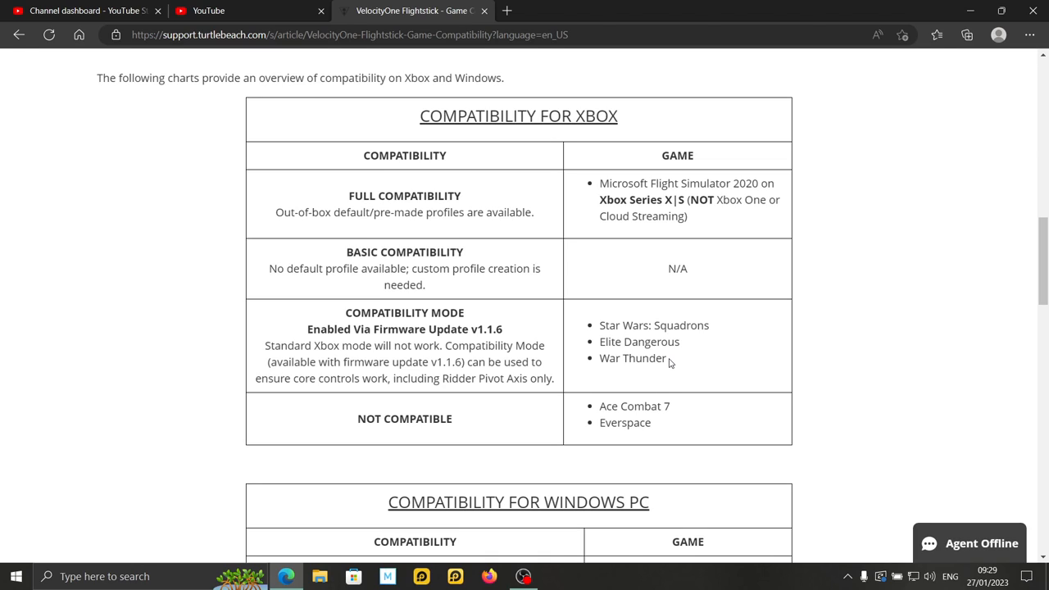
mouse_move(685, 348)
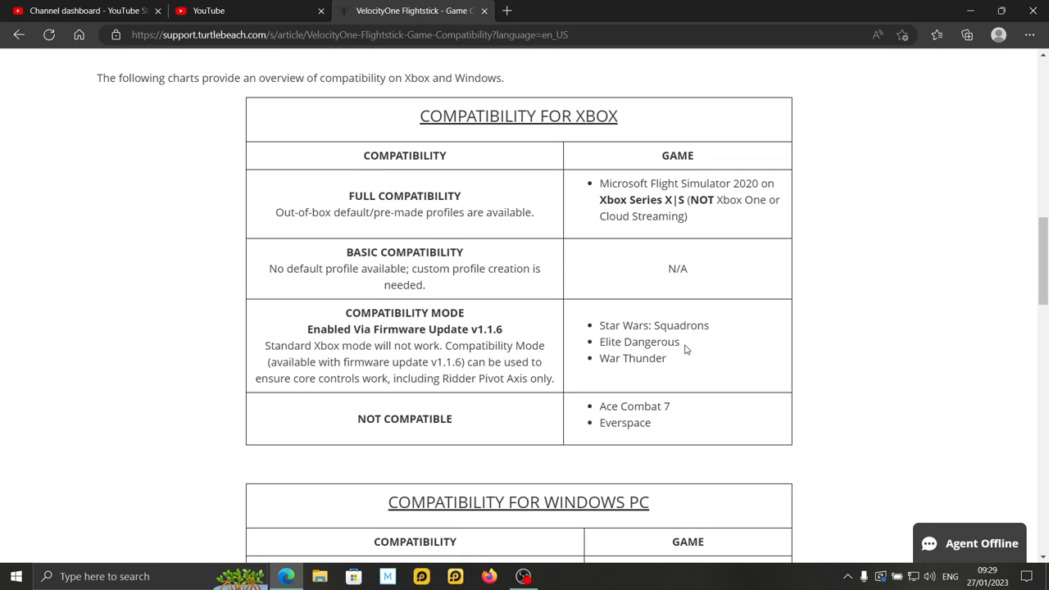
mouse_move(666, 342)
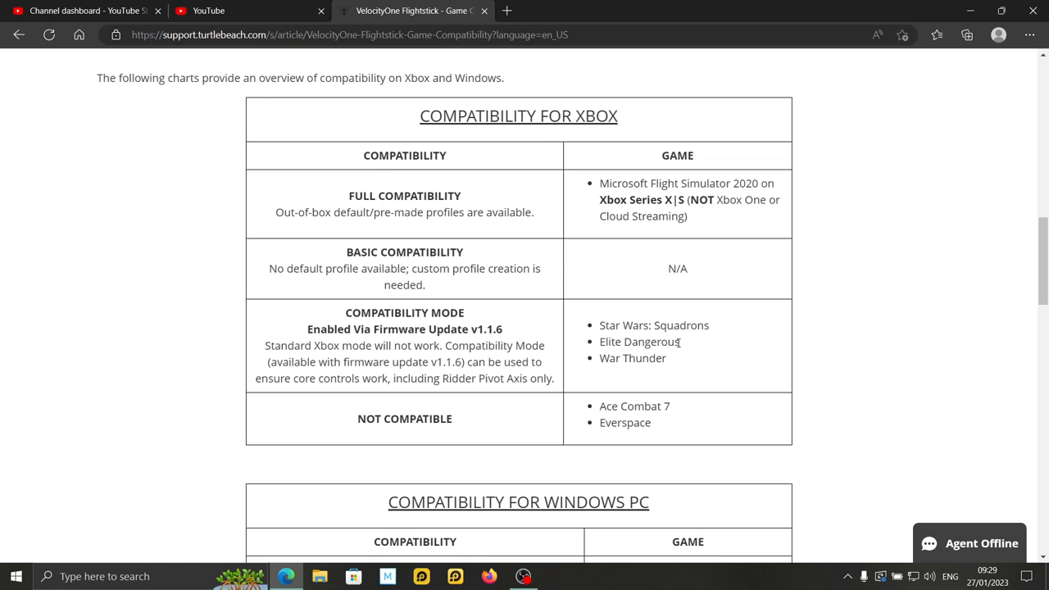
mouse_move(684, 352)
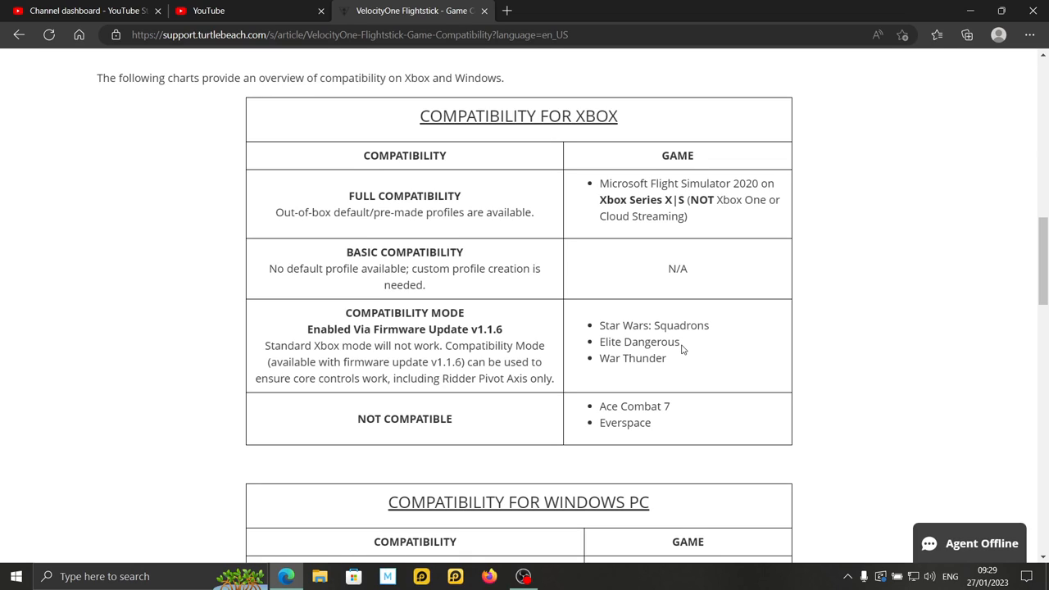
mouse_move(629, 343)
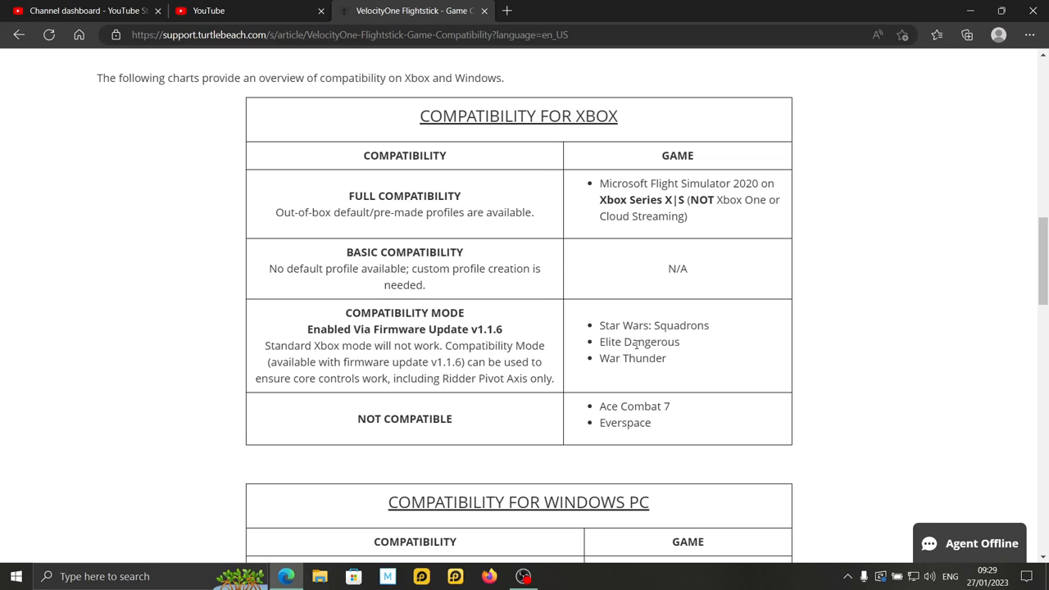
mouse_move(683, 347)
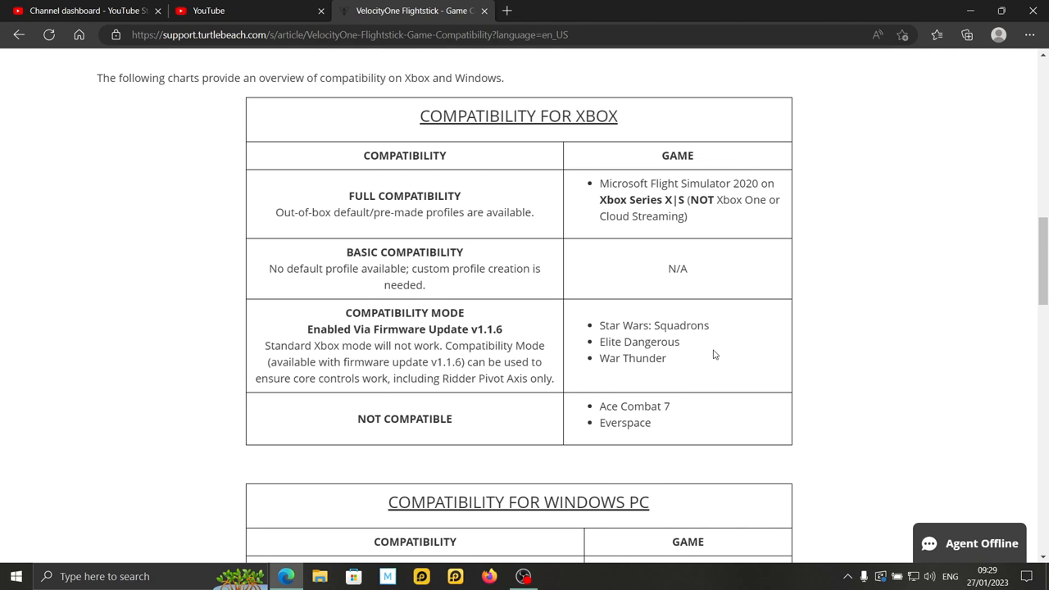
- Scroll the support article down to the Compatibility for Windows PC chart
scroll(down, 3)
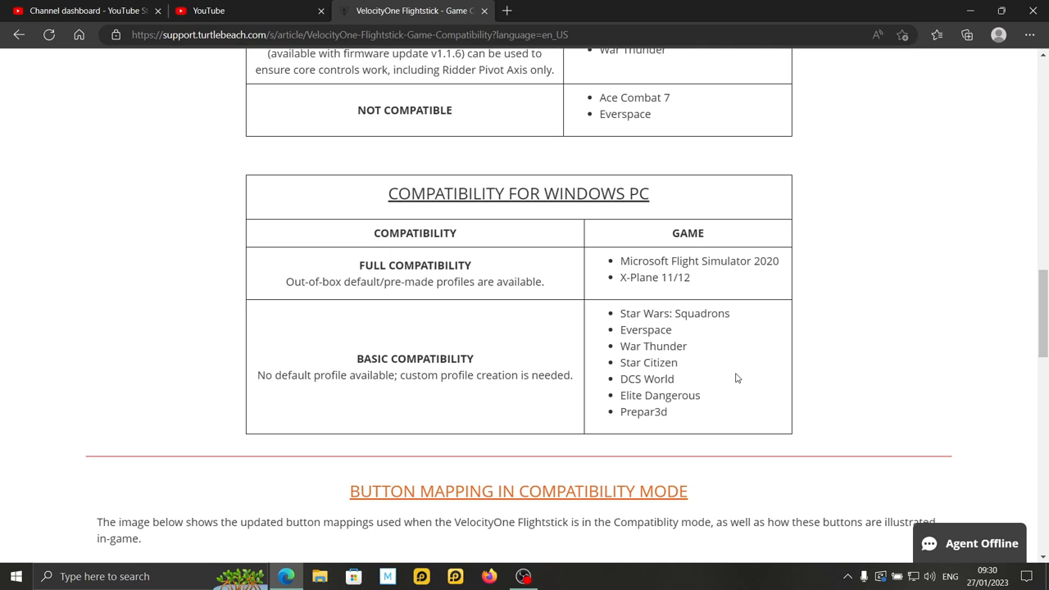
mouse_move(379, 350)
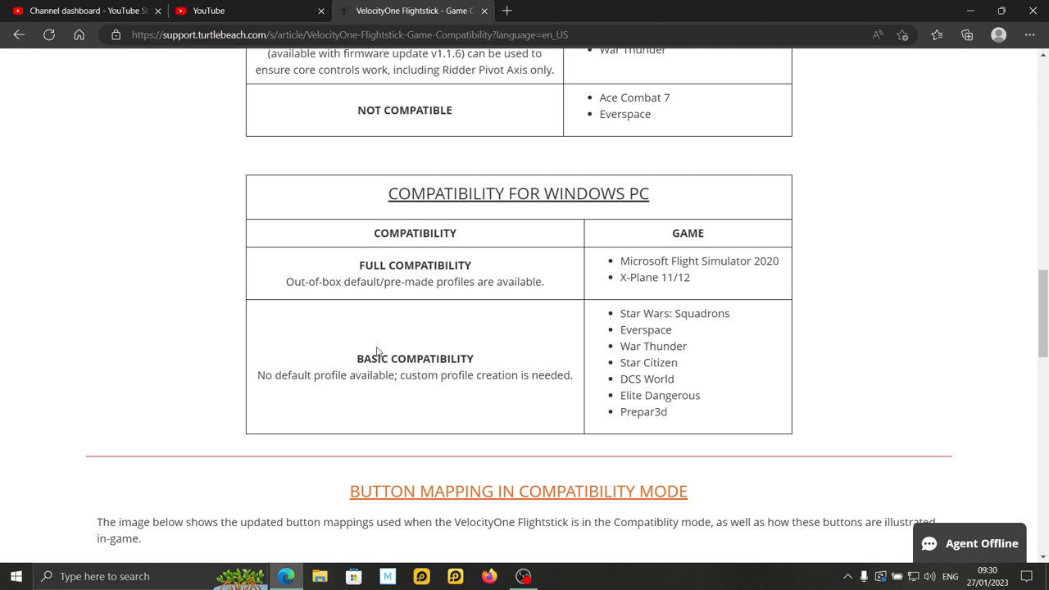
mouse_move(396, 380)
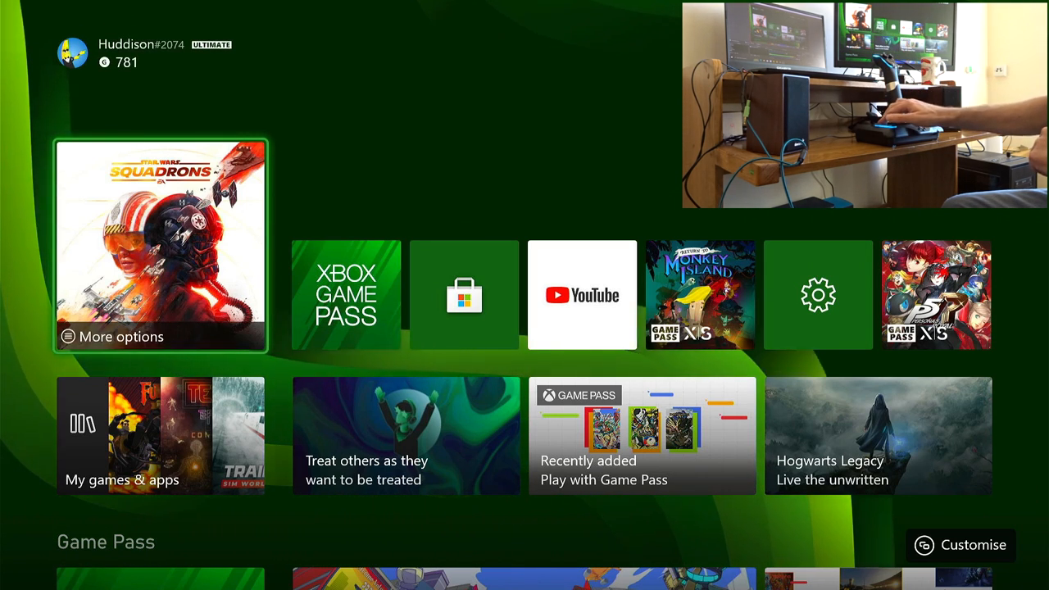
- Launch Star Wars: Squadrons from its tile on the Xbox home screen
click(160, 241)
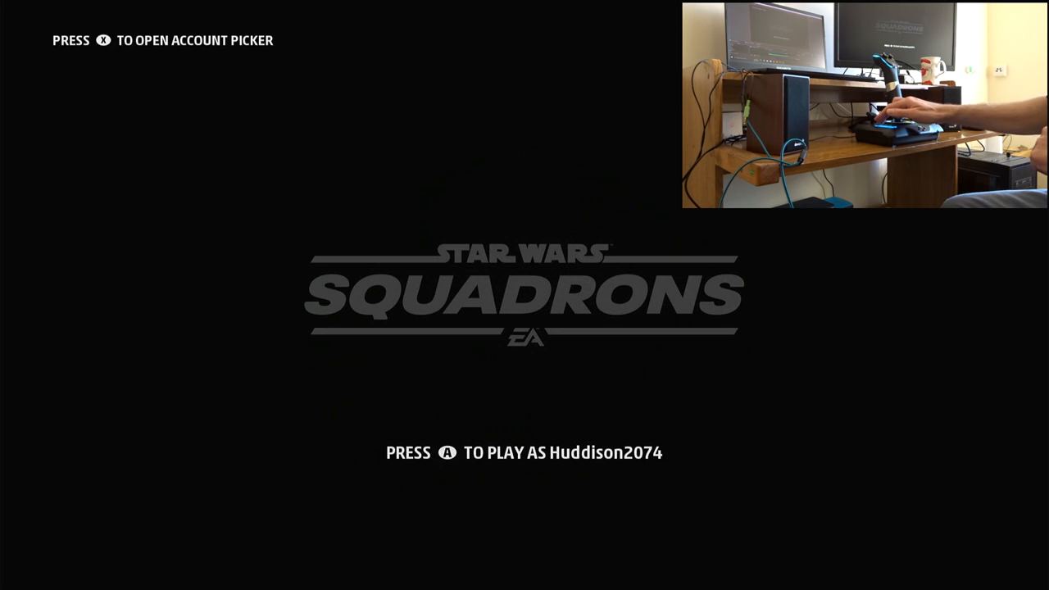
- Start playing from the title screen and load into the hangar
key(a)
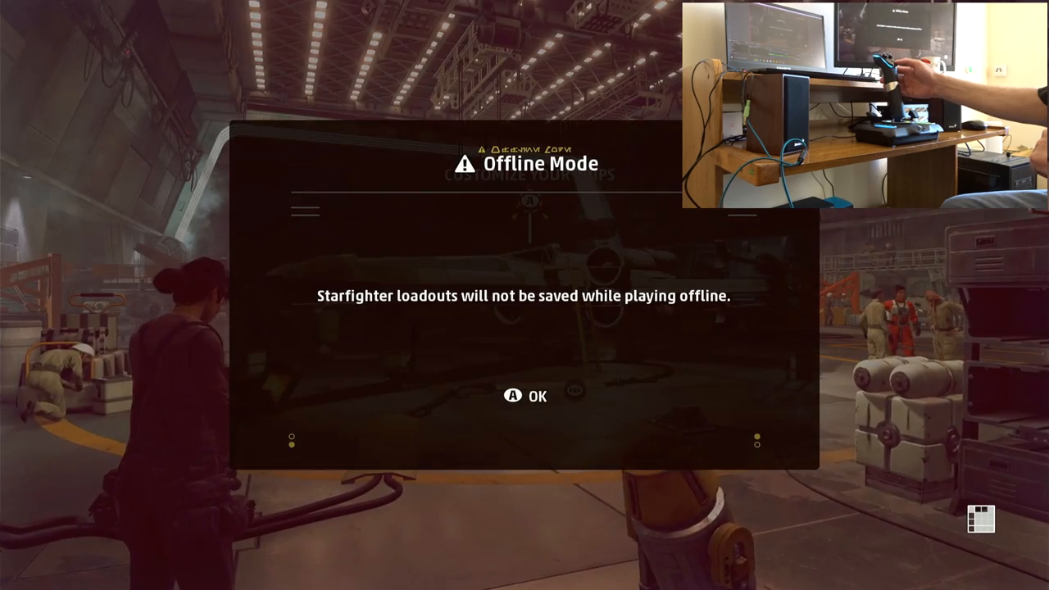
- Dismiss the Offline Mode loadouts notice and head into the X-wing cockpit
key(Enter)
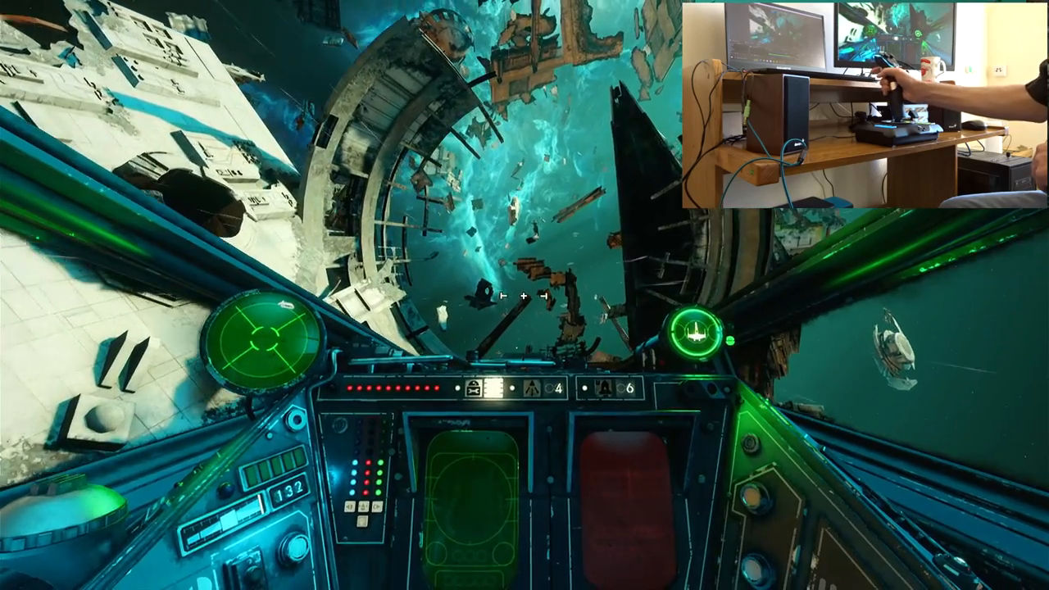
- Quit the flight via the Xbox button and return to the title screen
key(Xbox)
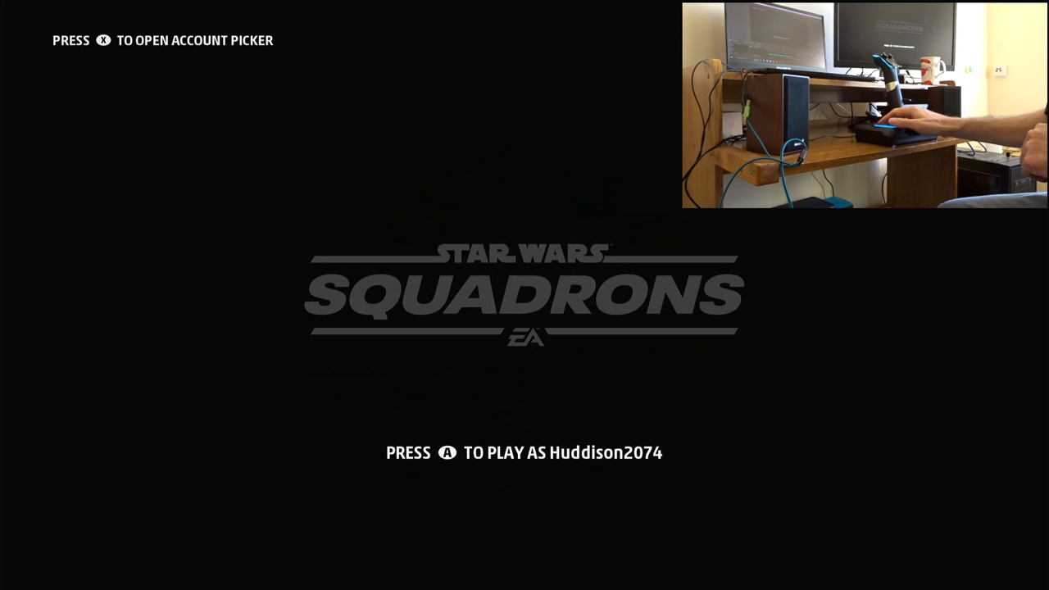
- Start from the title screen, acknowledge the EA servers error, and enter Multiplayer & Training
key(a)
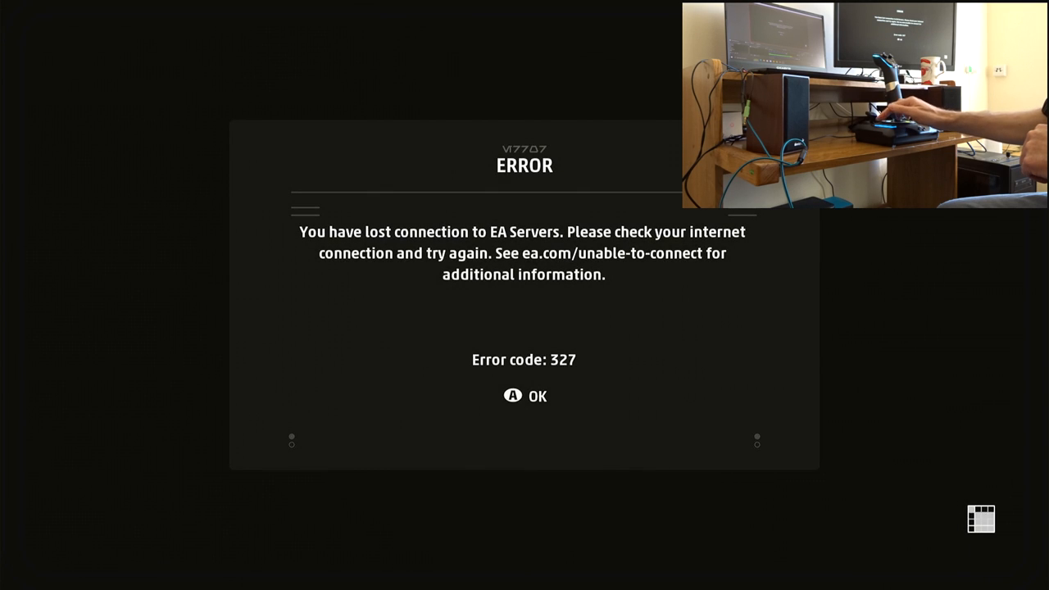
click(525, 397)
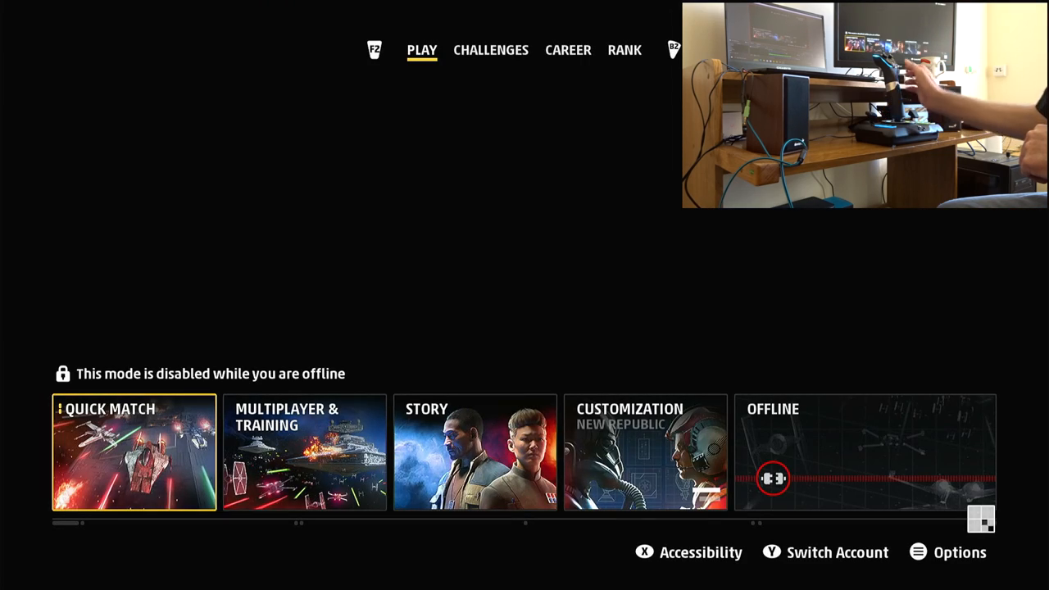
click(305, 463)
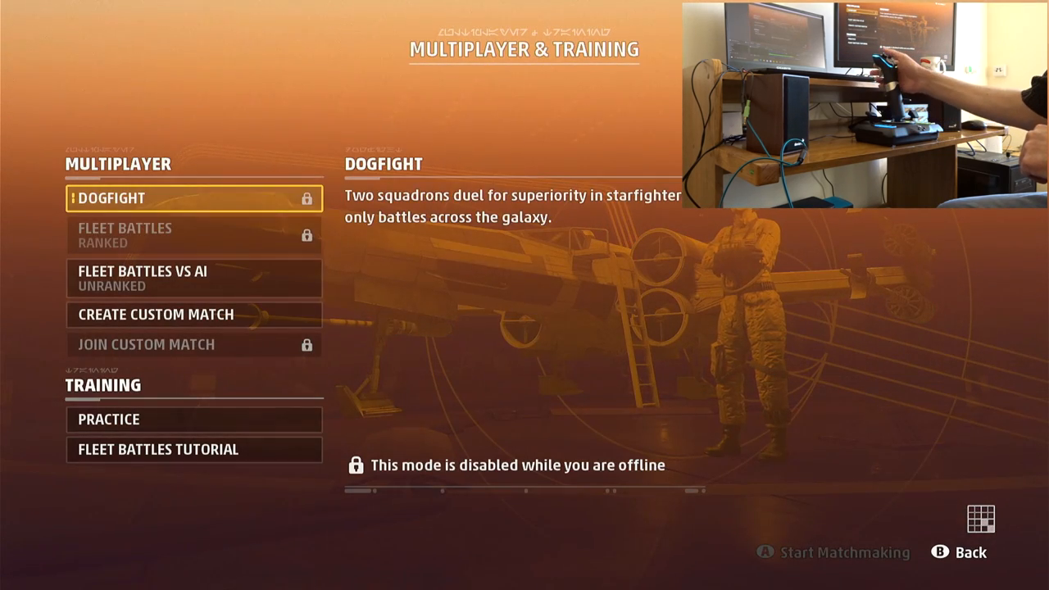